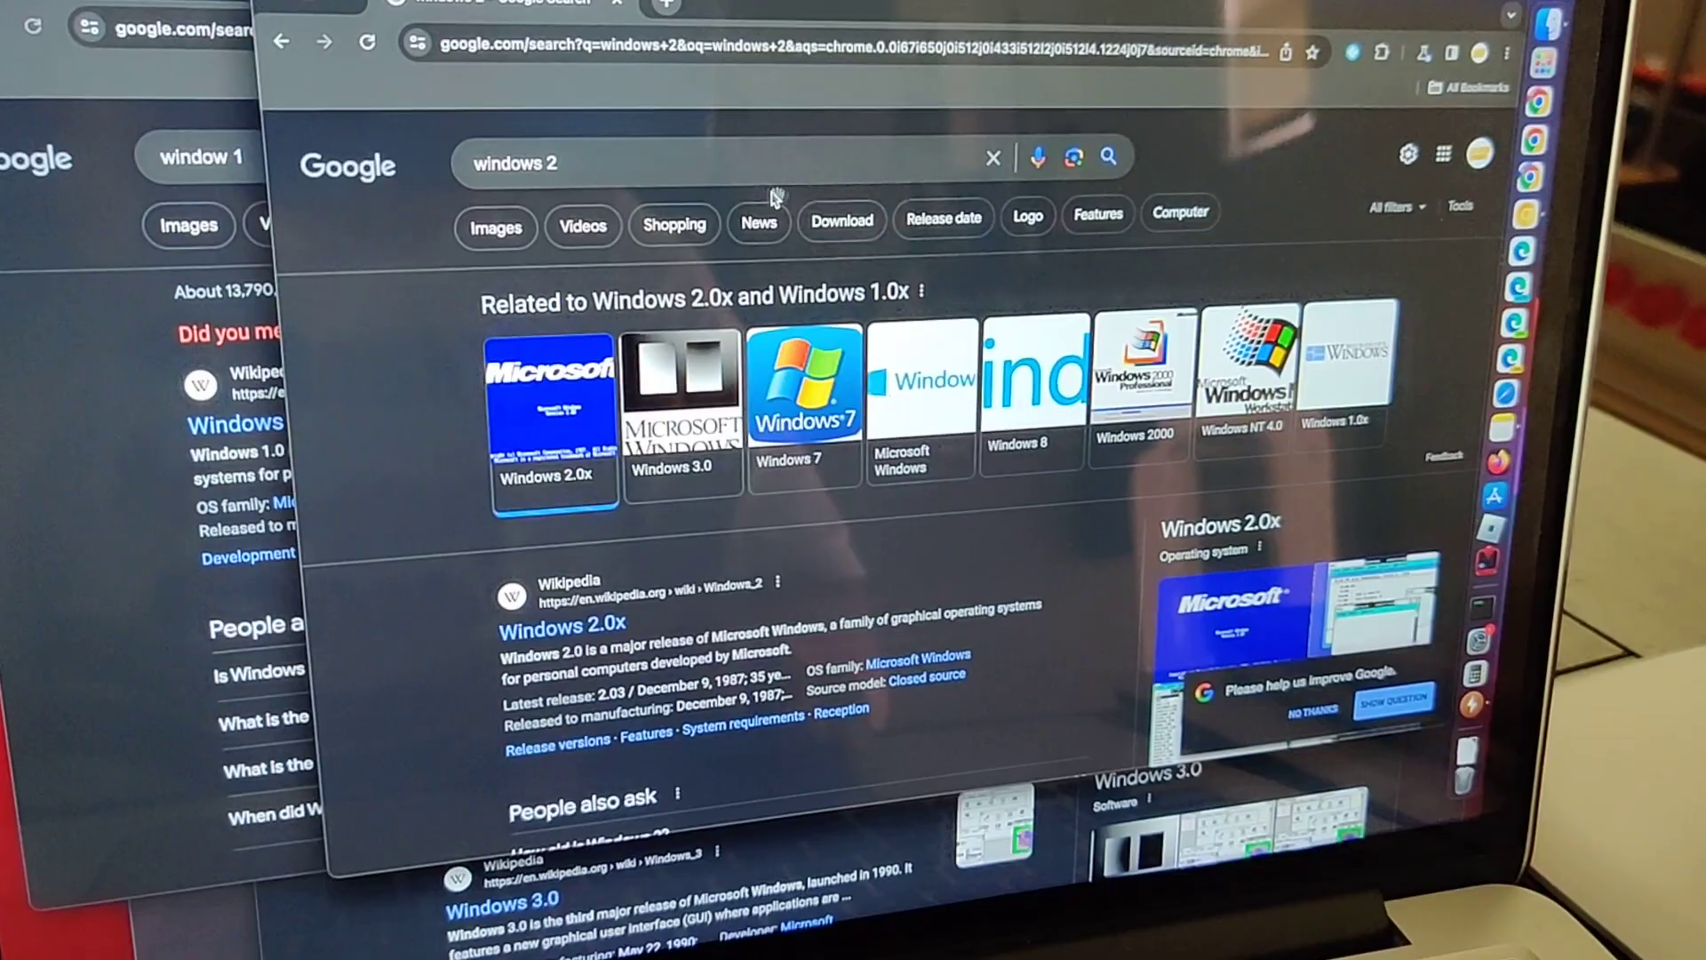
scroll("down", 3)
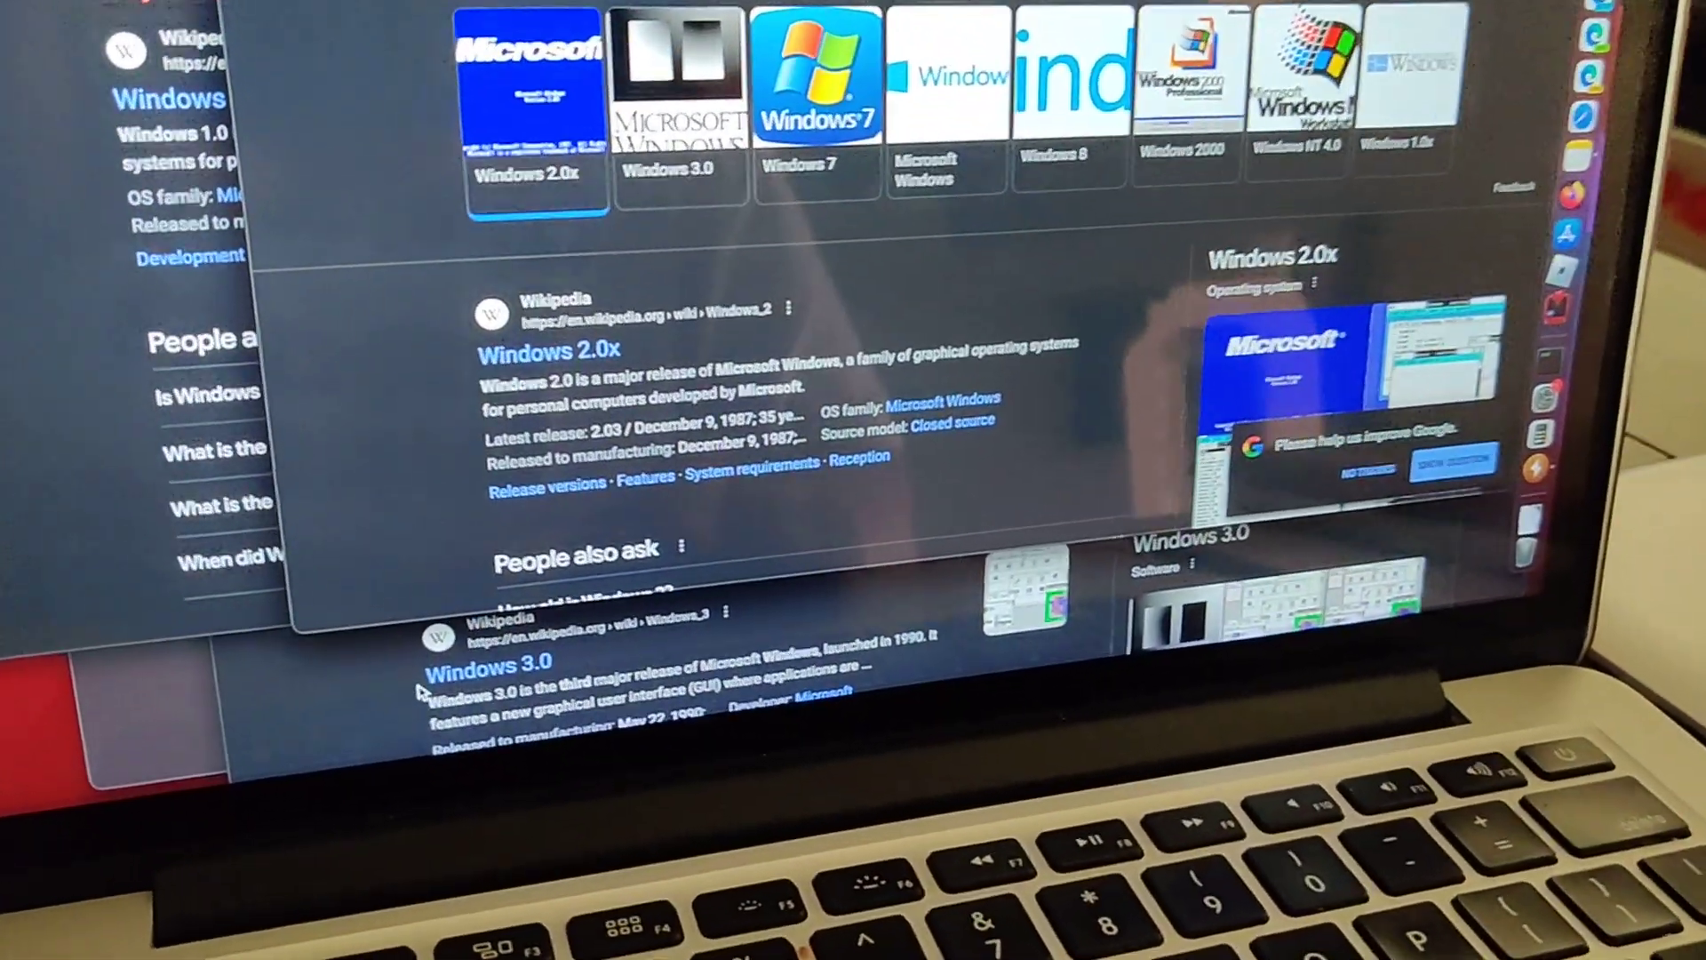